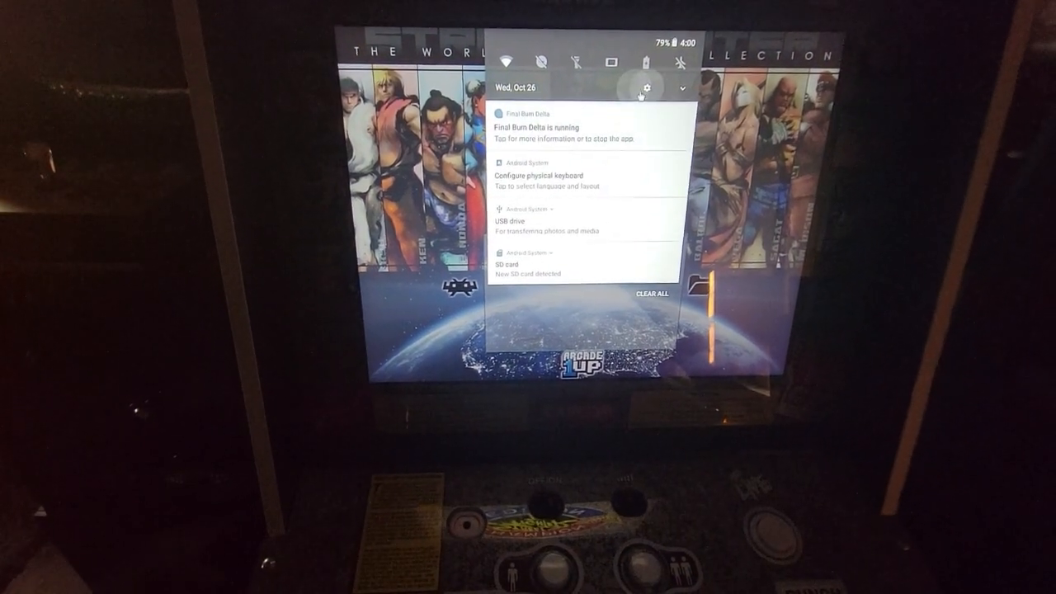
Step: Open Android Settings from the gear in the notification shade
{"action": "left_click", "coordinate": [646, 89]}
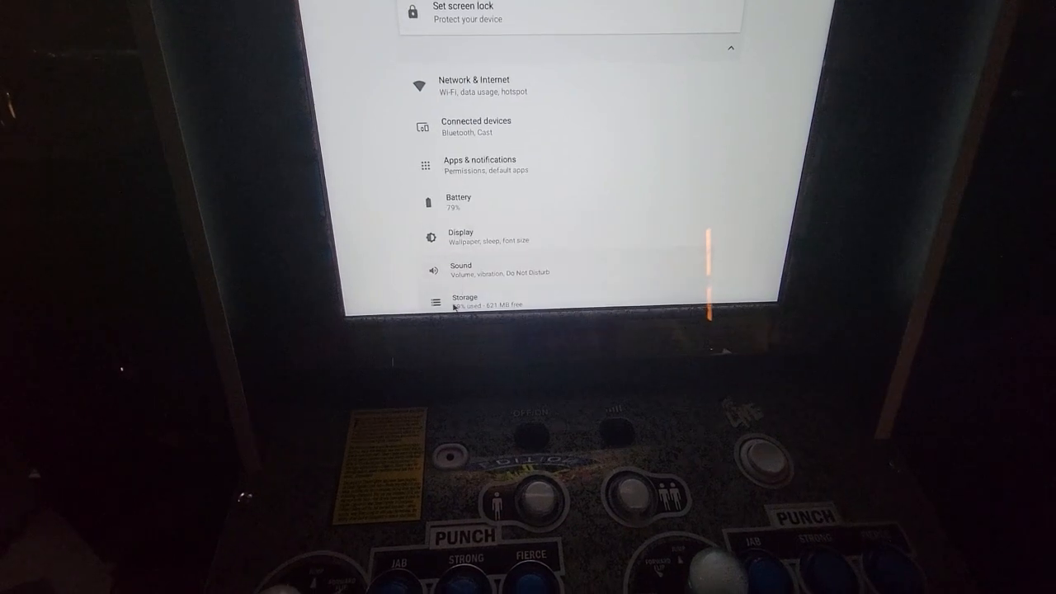
Step: Check Storage usage, then open the legacy Settings panel from the launcher app drawer
{"action": "left_click", "coordinate": [464, 301]}
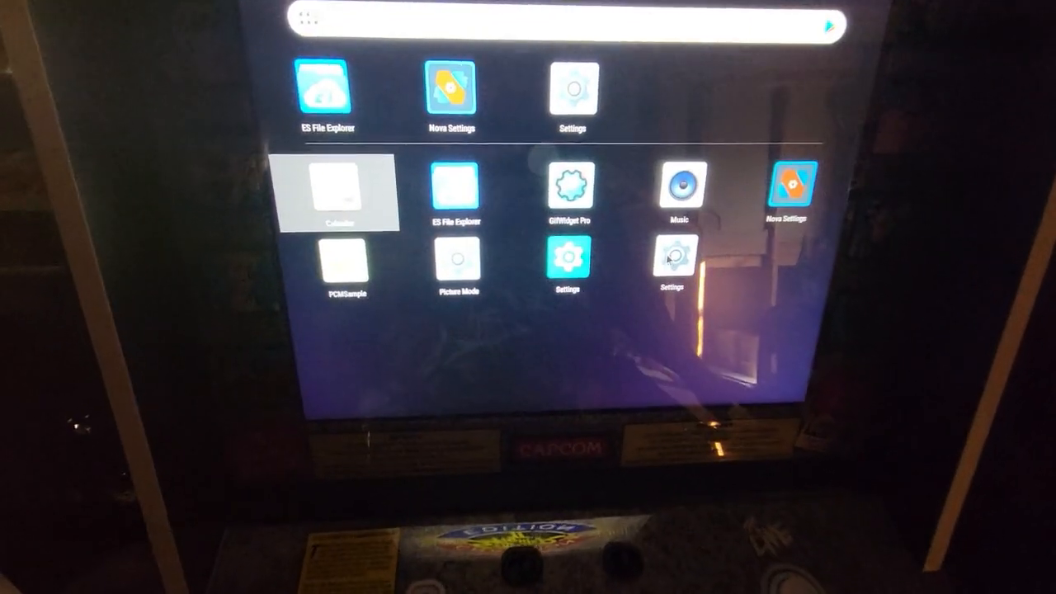
{"action": "left_click", "coordinate": [671, 260]}
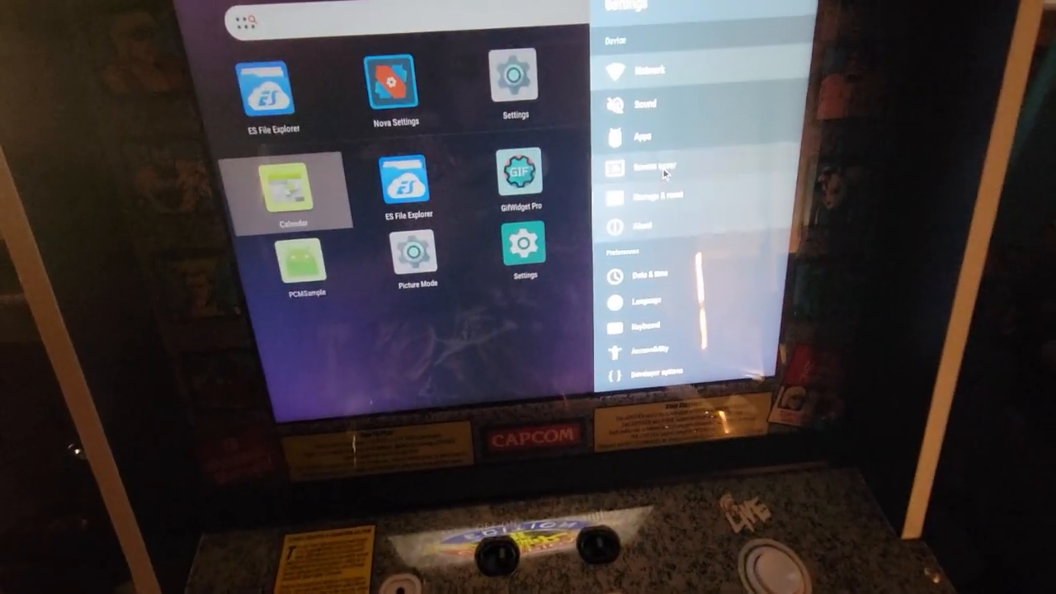